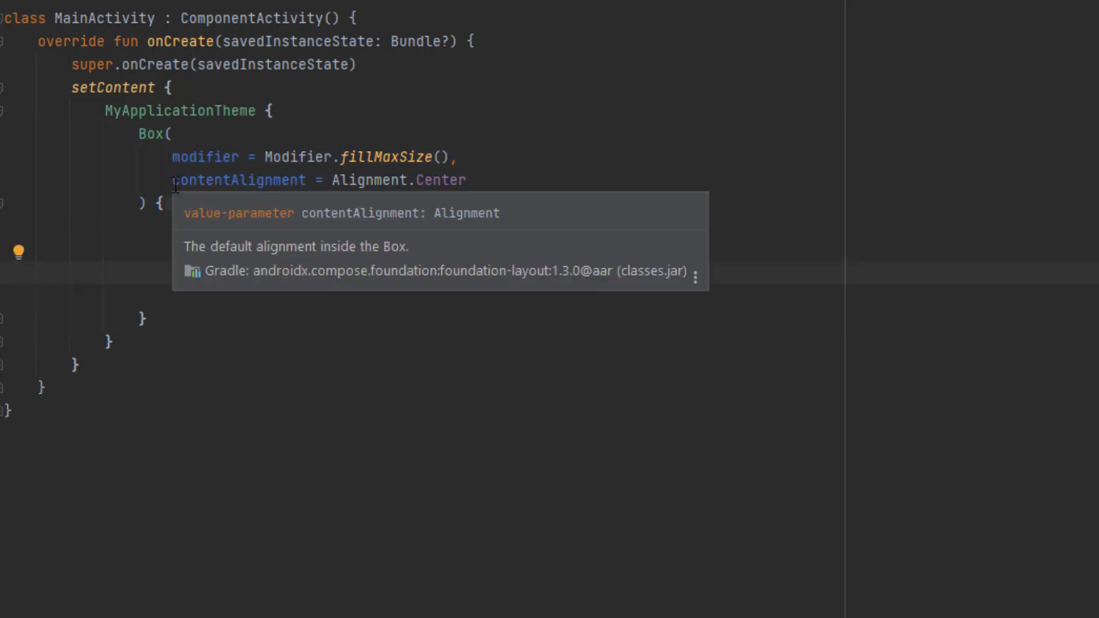
Add a Button with an empty onClick and a 'Click Me' Text label inside the Box.
{"action": "double_click", "coordinate": [387, 156]}
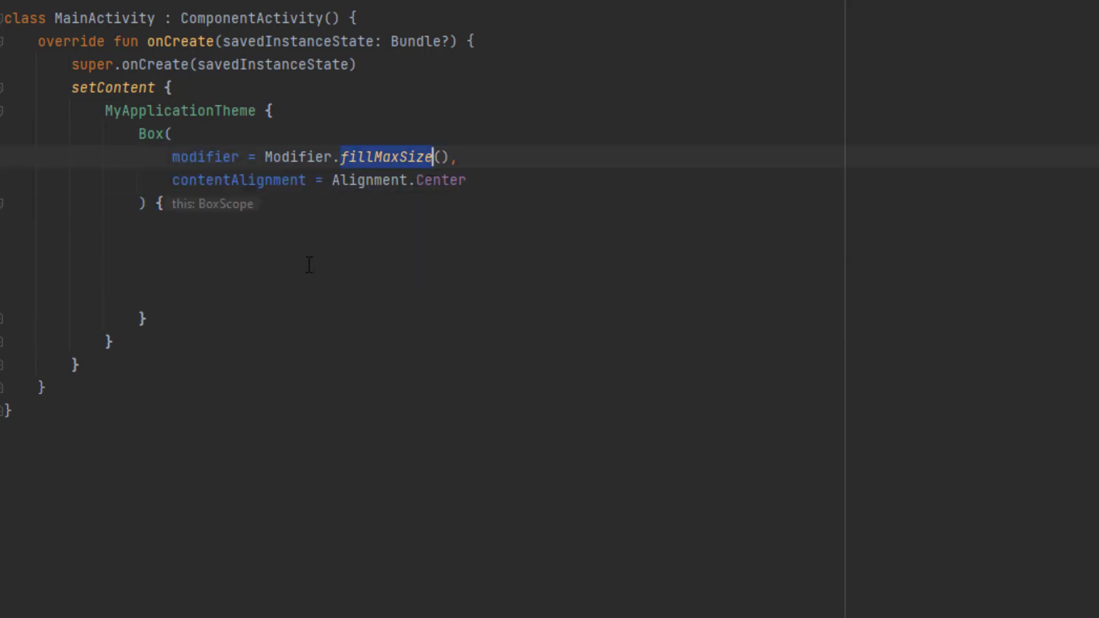
{"action": "left_click", "coordinate": [172, 272]}
{"action": "type", "text": "Button("}
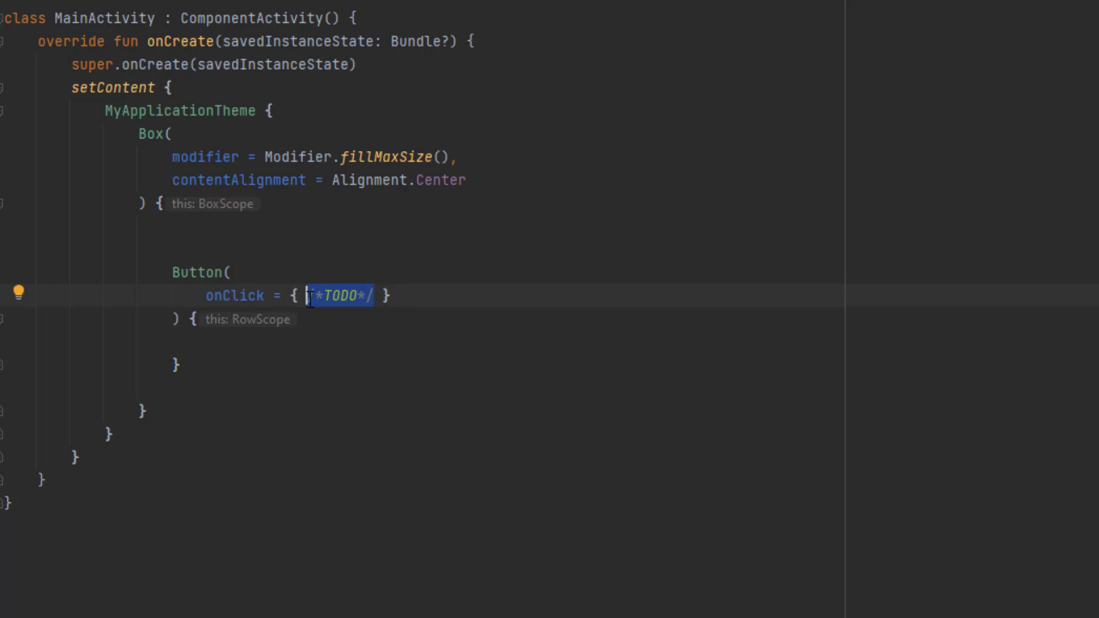
{"action": "type", "text": "view"}
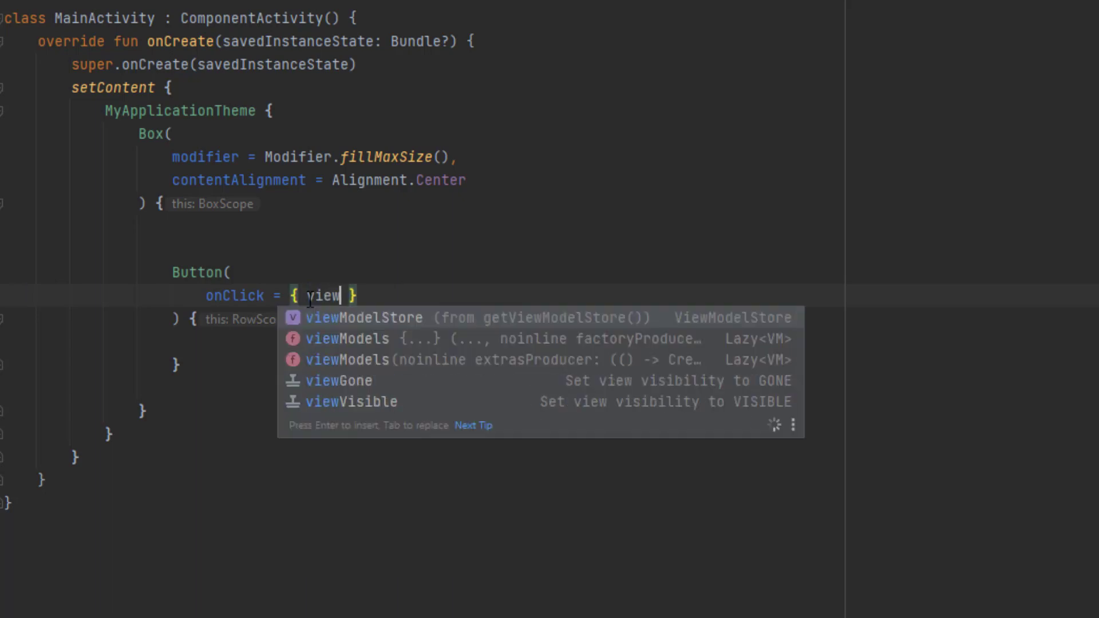
{"action": "type", "text": "Model"}
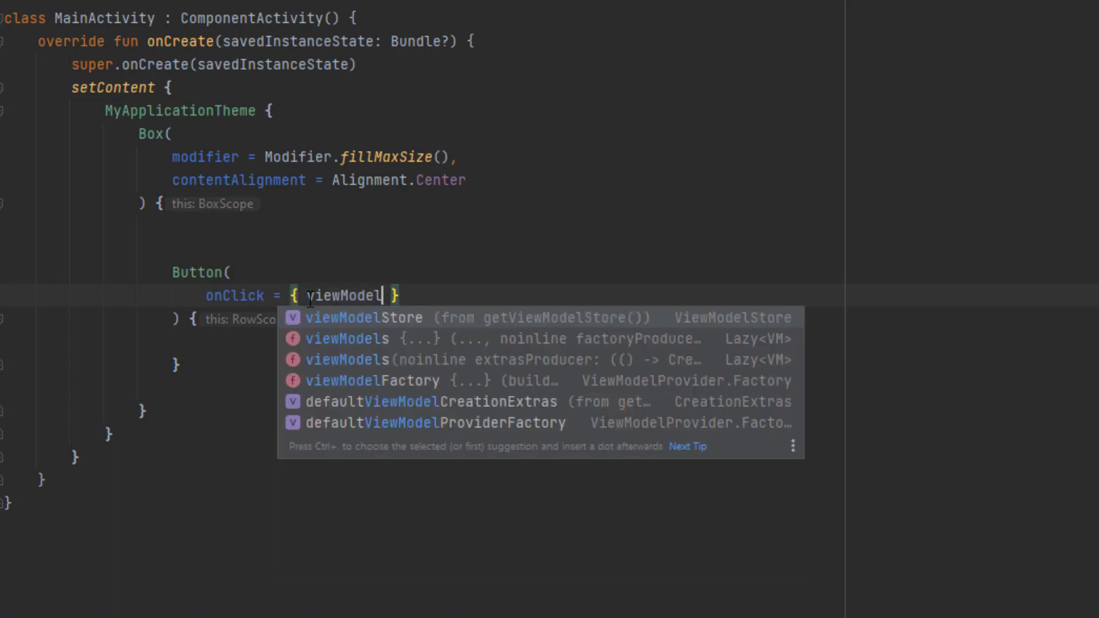
{"action": "type", "text": ".doSom"}
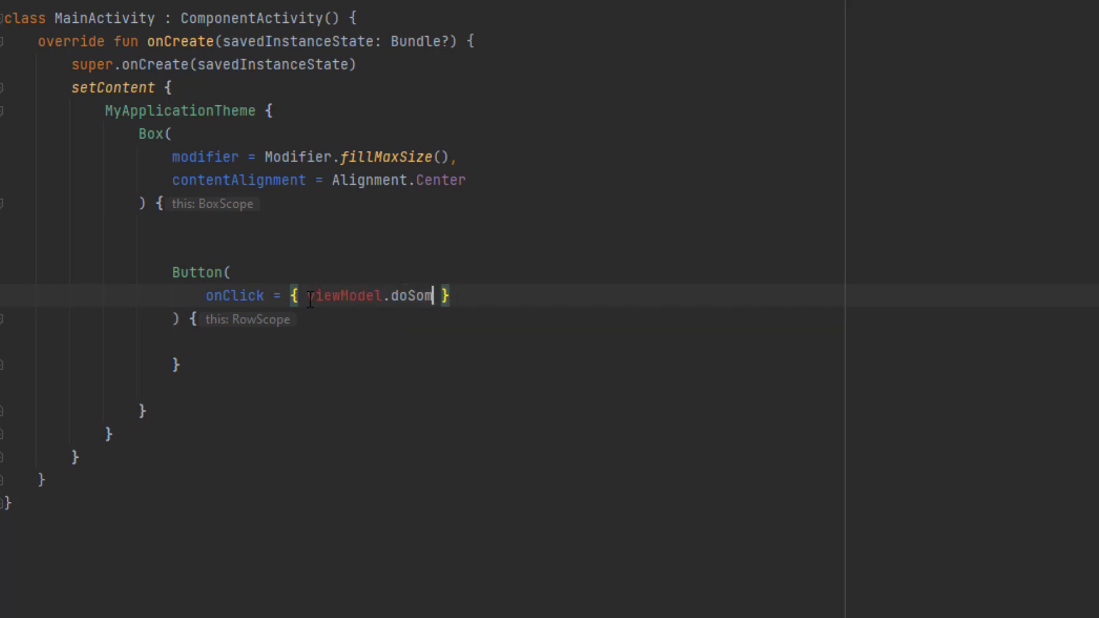
{"action": "type", "text": "ething()"}
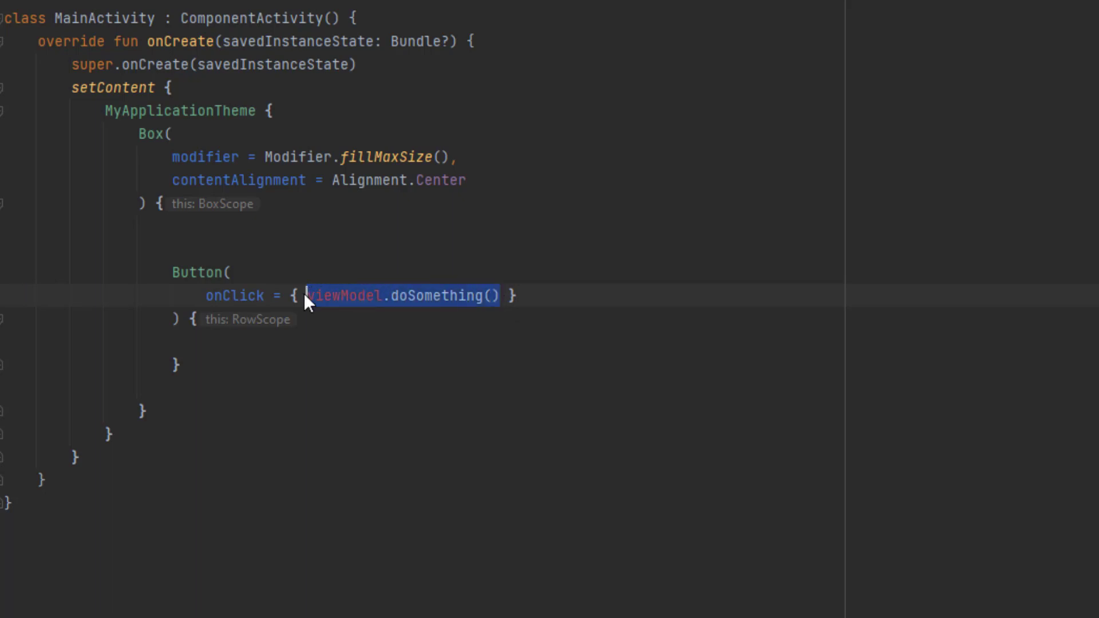
{"action": "key", "text": "Delete"}
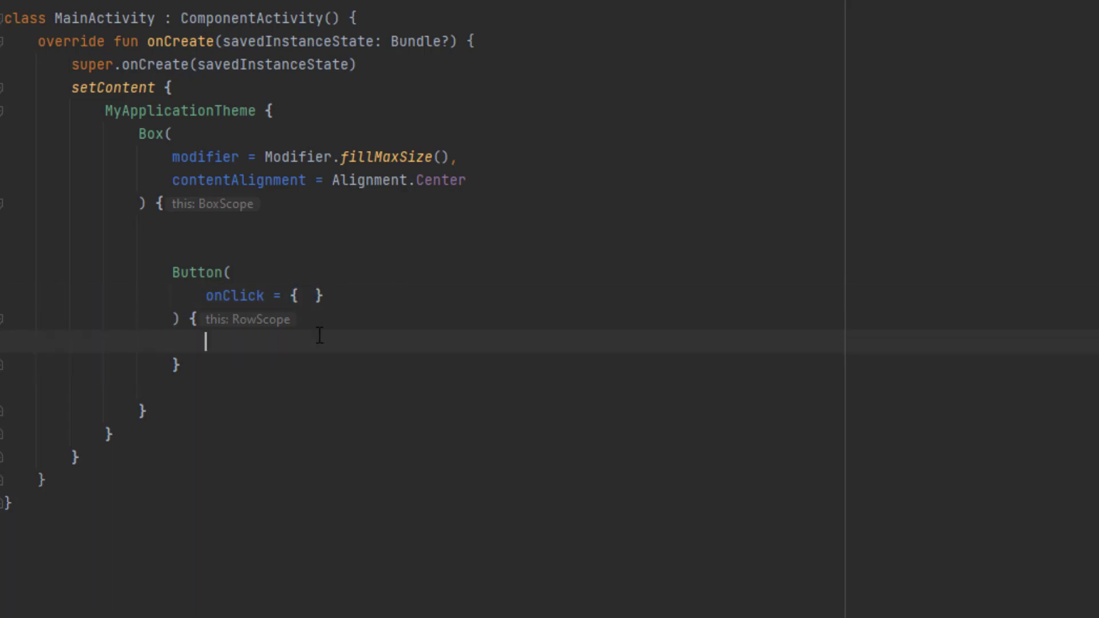
{"action": "type", "text": "Text(text = \"Click Me"}
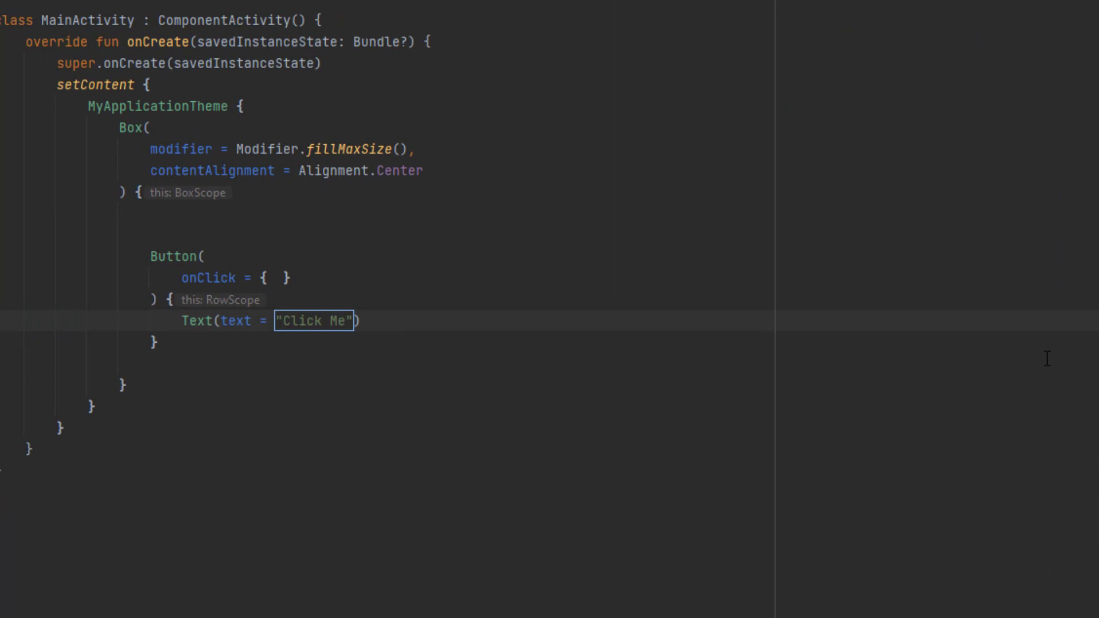
Add a modifier sizing the Button to 50.dp height and 140.dp width.
{"action": "key", "text": "Enter"}
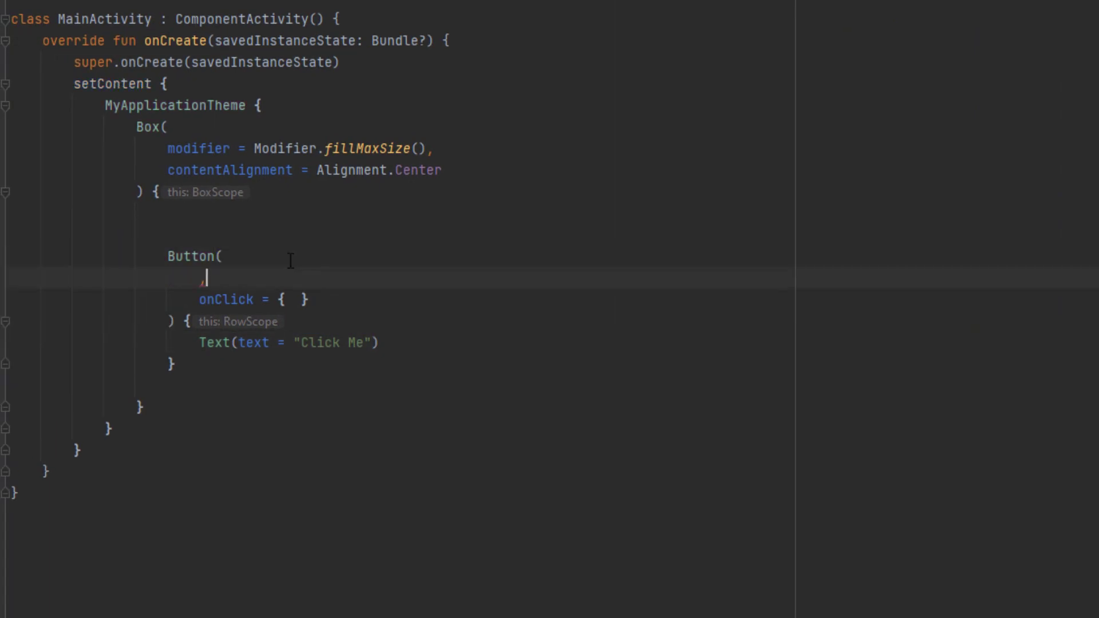
{"action": "type", "text": "modifier ="}
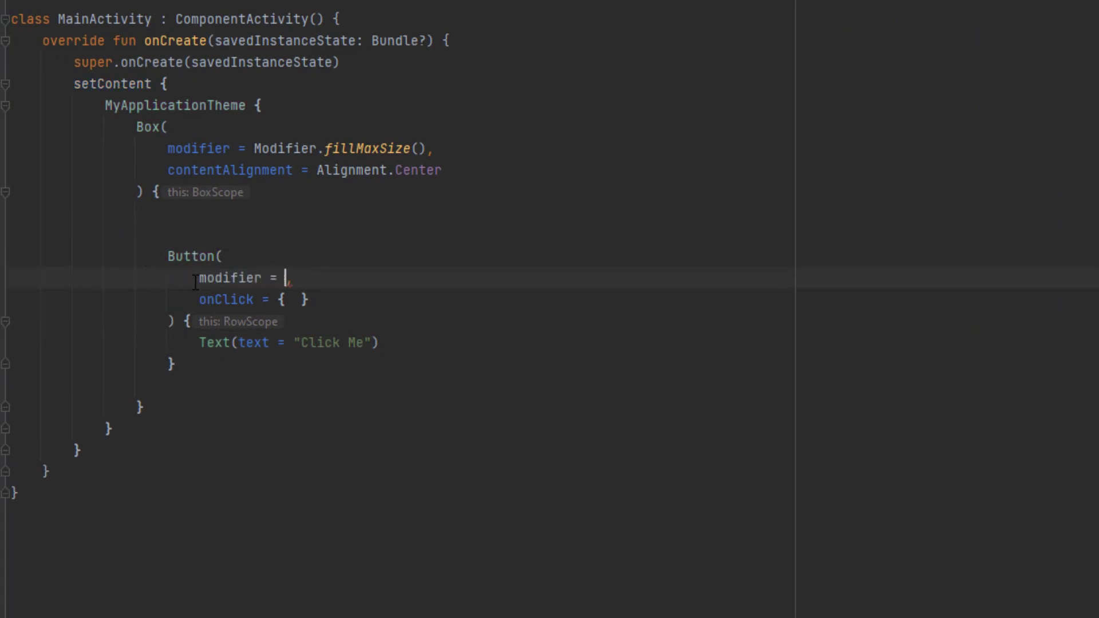
{"action": "type", "text": "Modifier"}
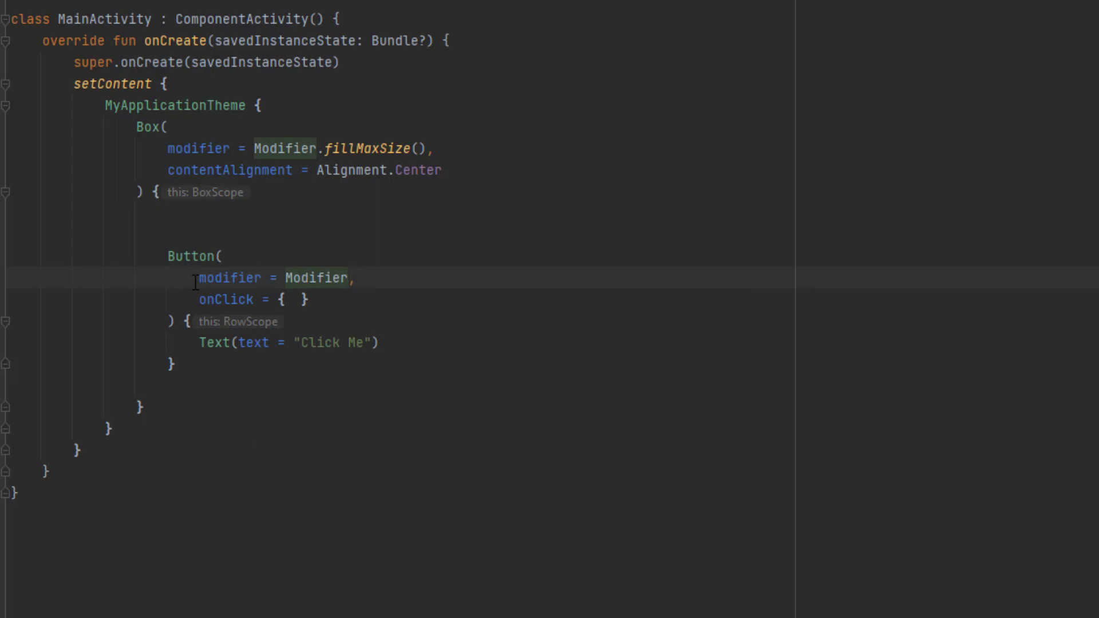
{"action": "type", "text": ".height()"}
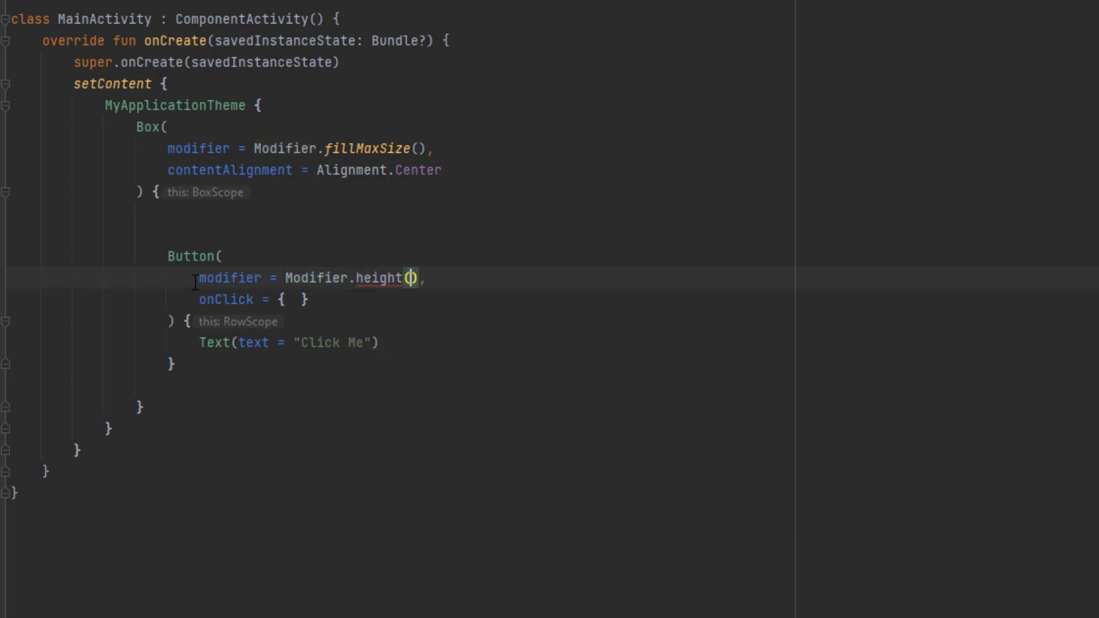
{"action": "type", "text": "50.dp).width(1"}
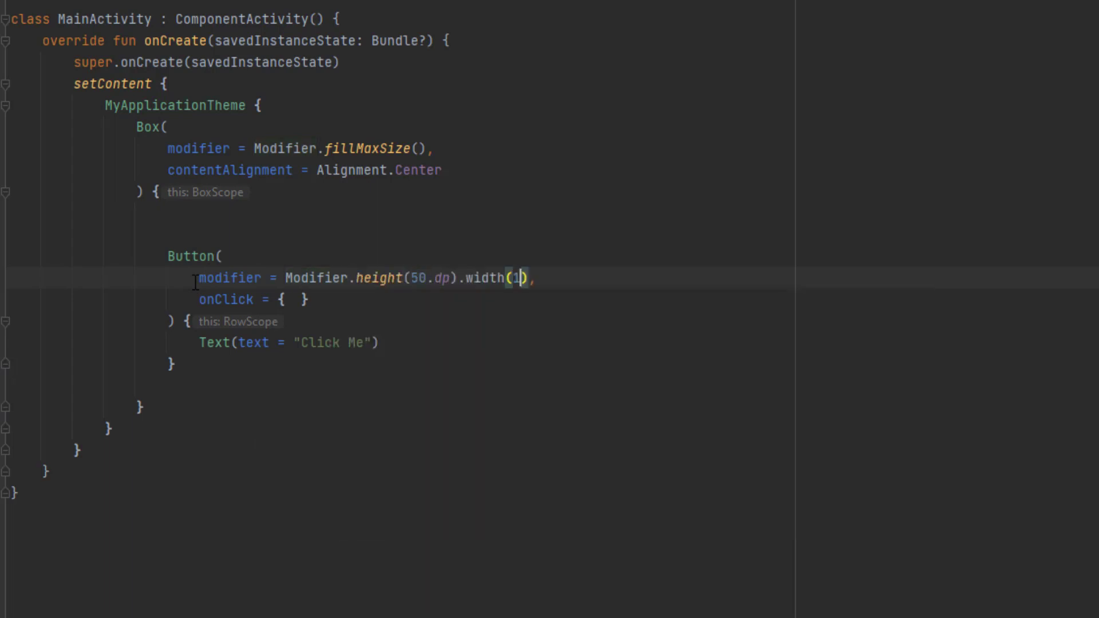
{"action": "type", "text": "40.dp"}
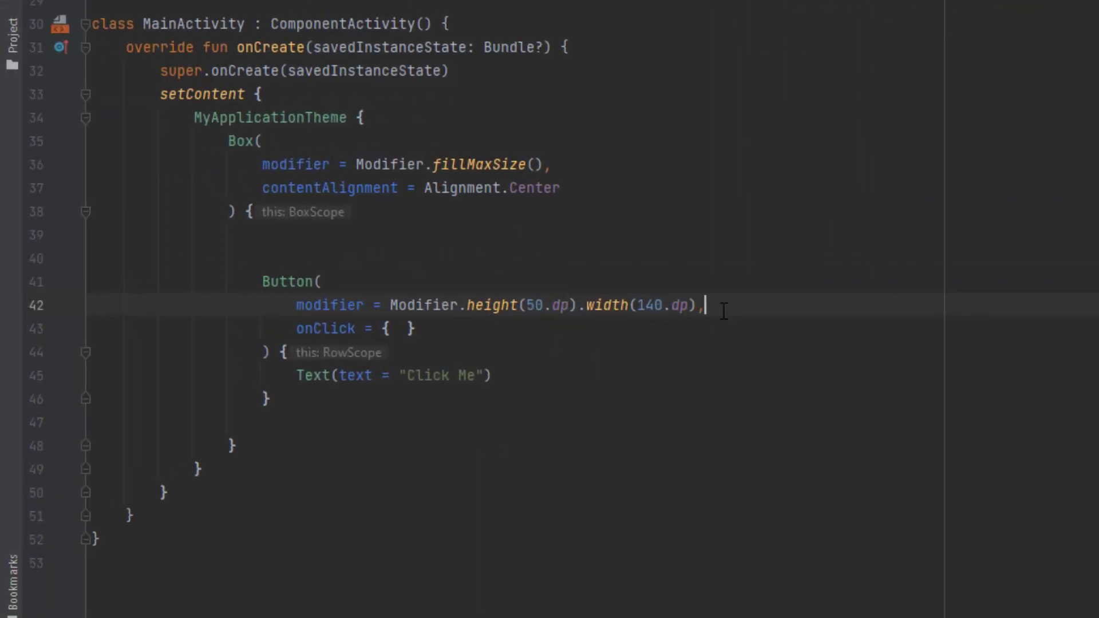
Set shape to RoundedCornerShape with 10.dp topStart and bottomEnd corners, and enabled = true.
{"action": "key", "text": "enter"}
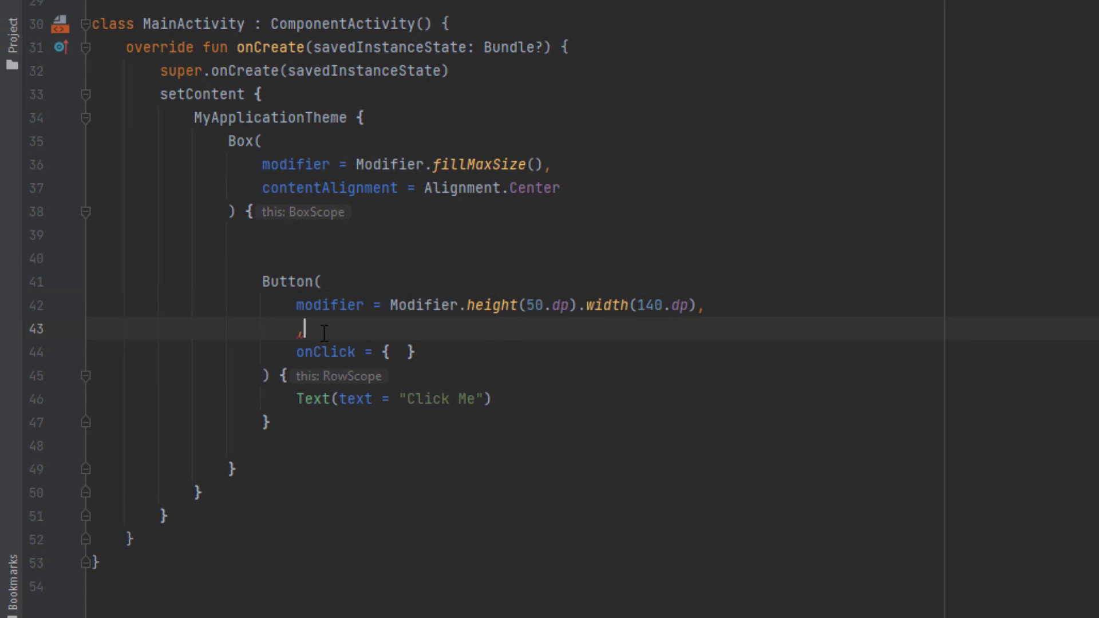
{"action": "type", "text": "shape ="}
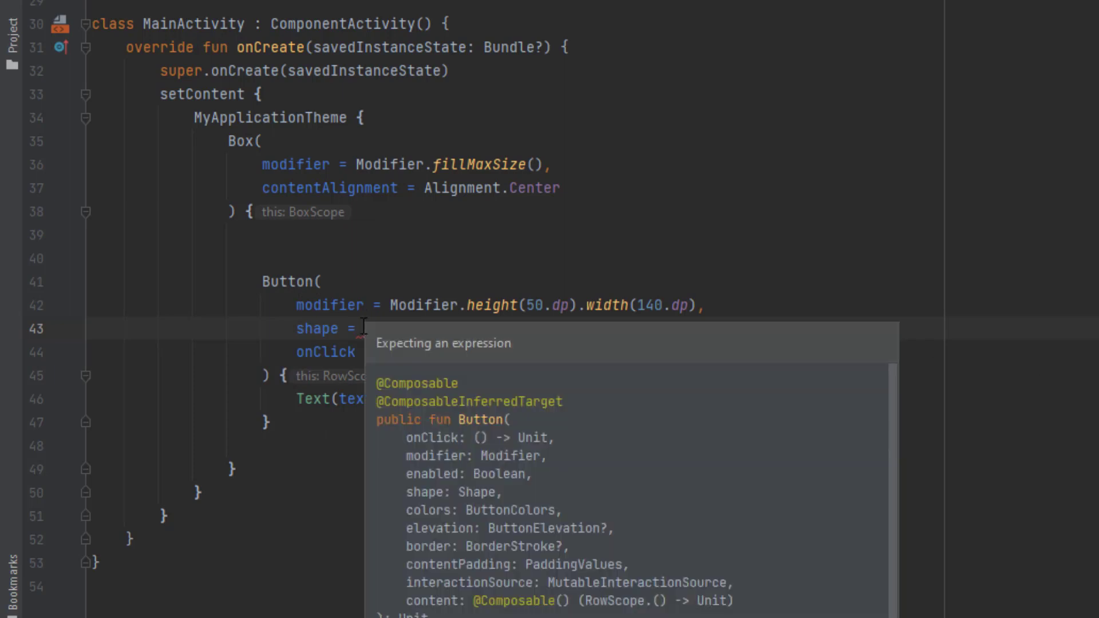
{"action": "type", "text": "RoundedCornerShape(),"}
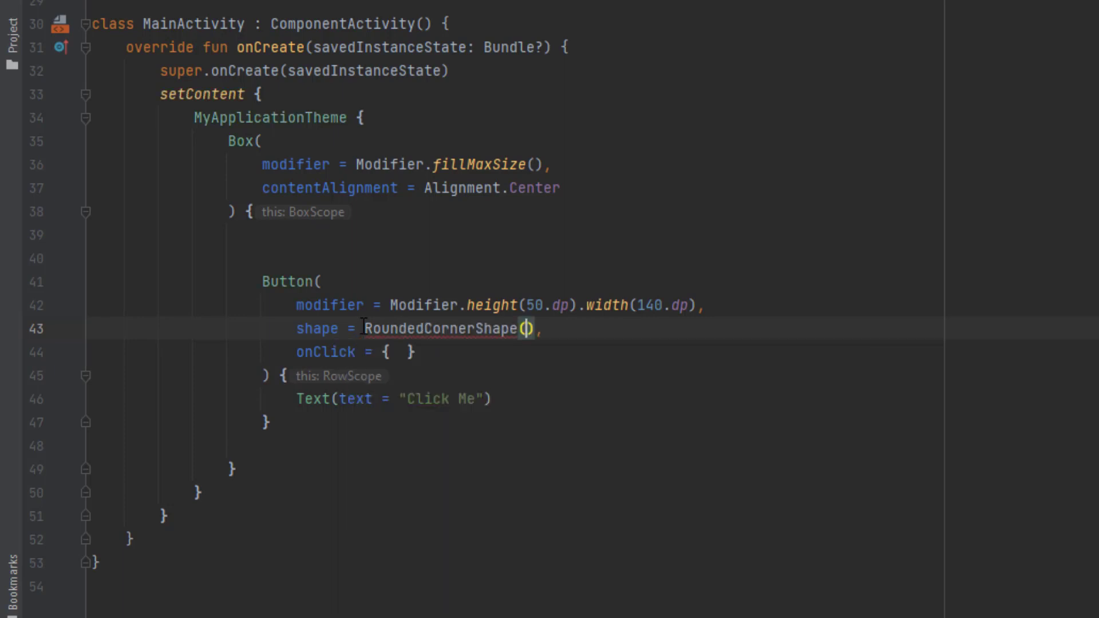
{"action": "type", "text": "topStart = 10.d"}
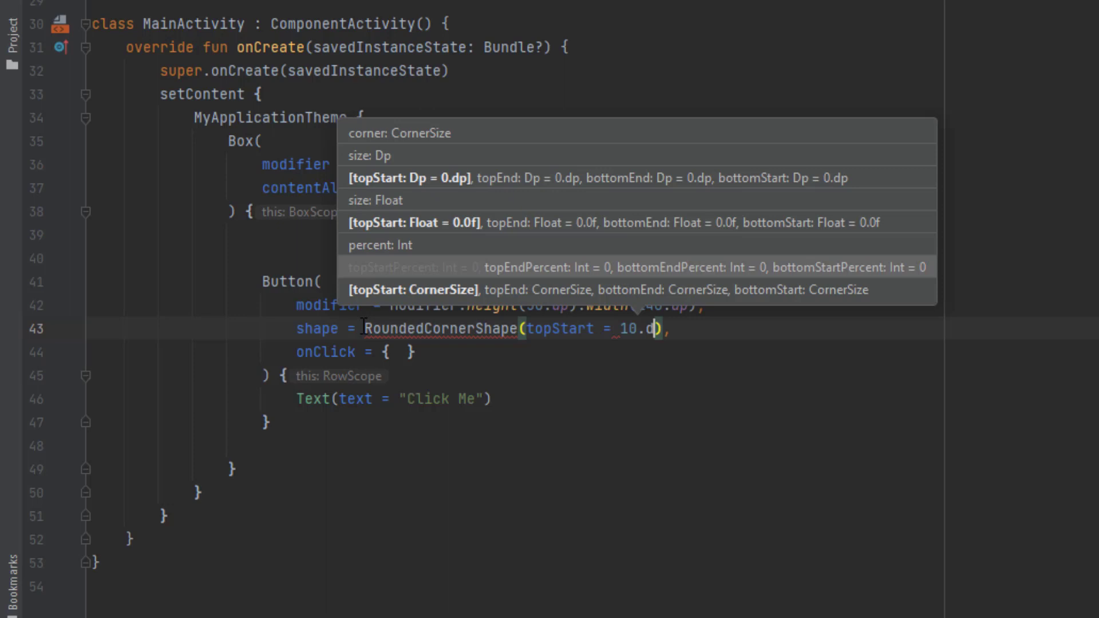
{"action": "type", "text": ", bottomEnd = 10.dp"}
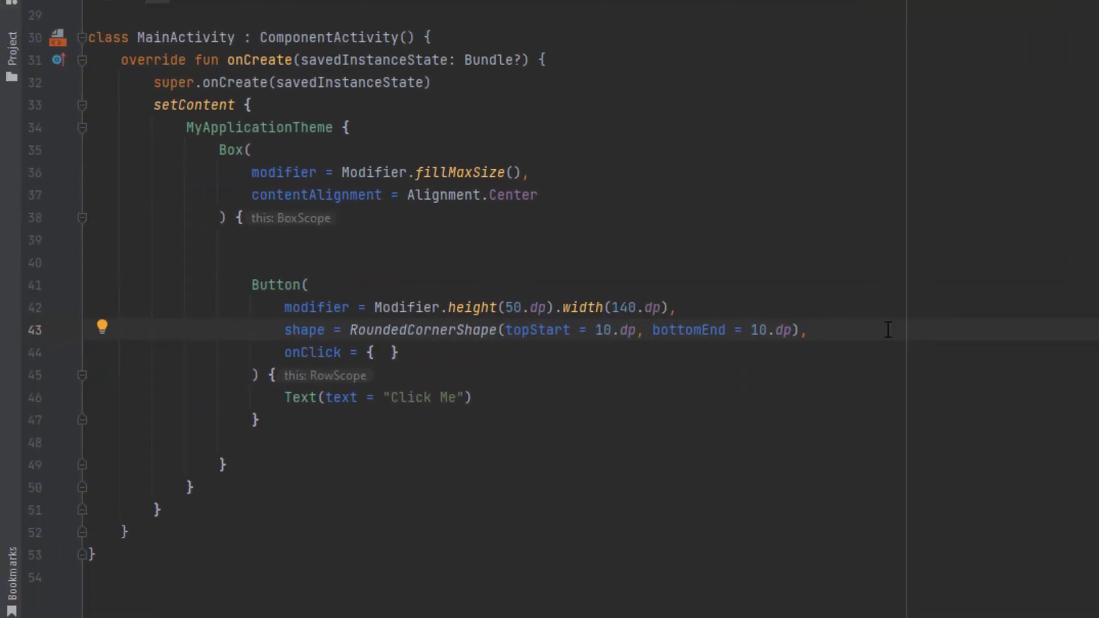
{"action": "type", "text": "e"}
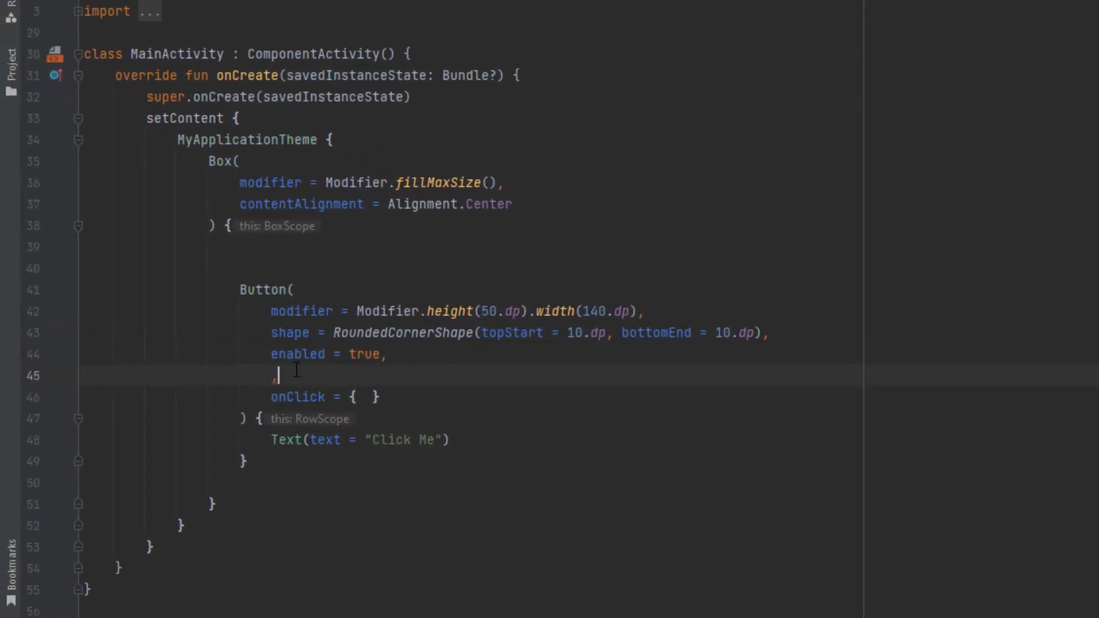
Set elevation to ButtonDefaults.buttonElevation with defaultElevation = 20.dp and check the device.
{"action": "type", "text": "ele"}
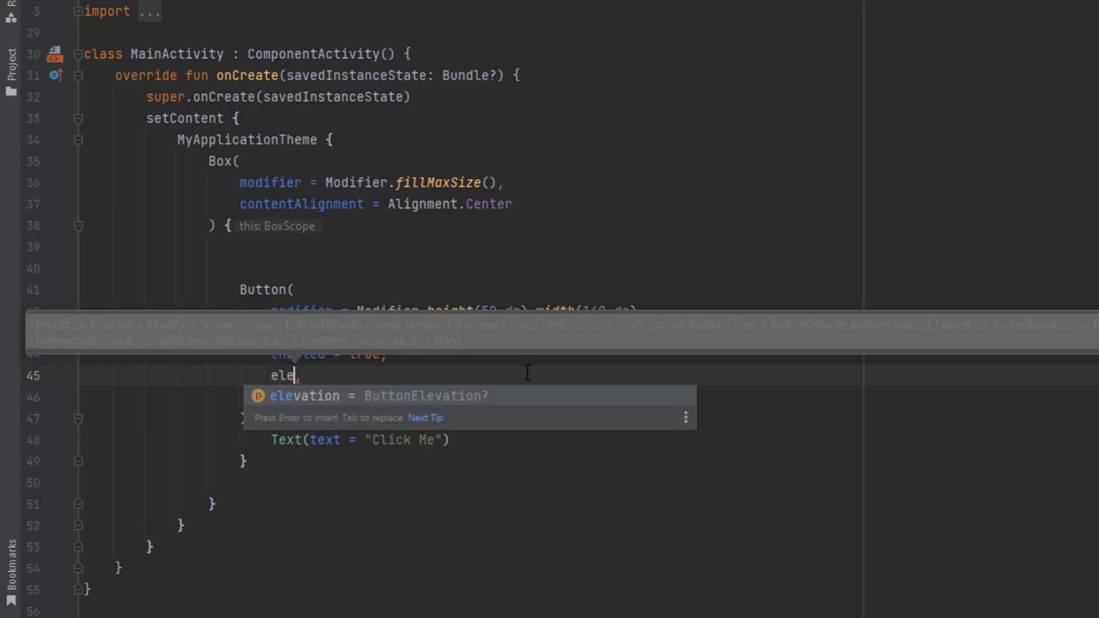
{"action": "key", "text": "Enter"}
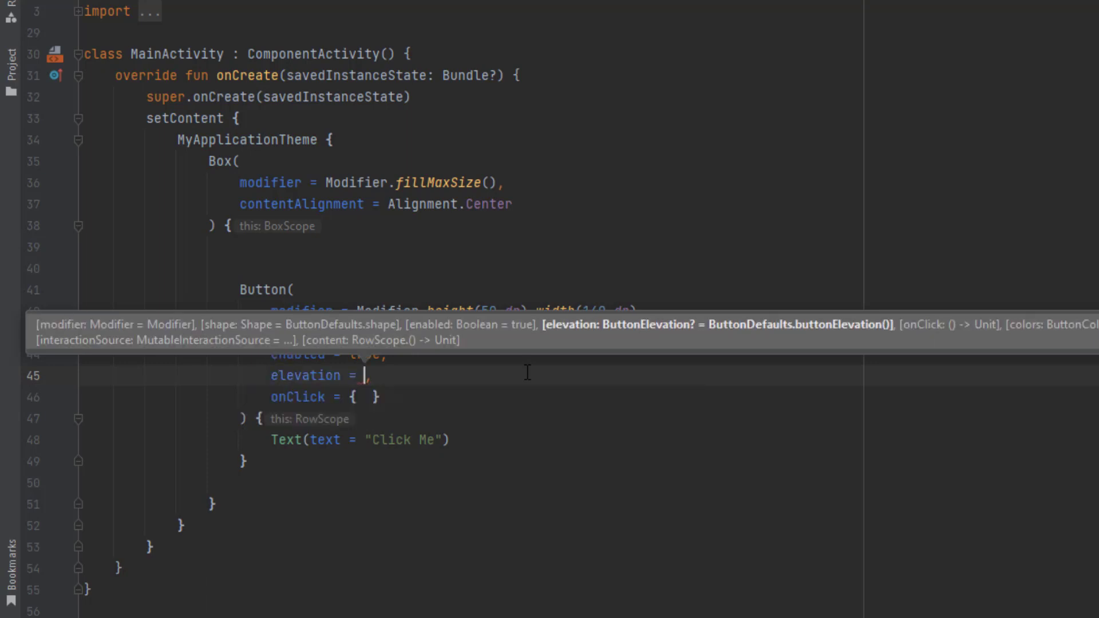
{"action": "type", "text": "B"}
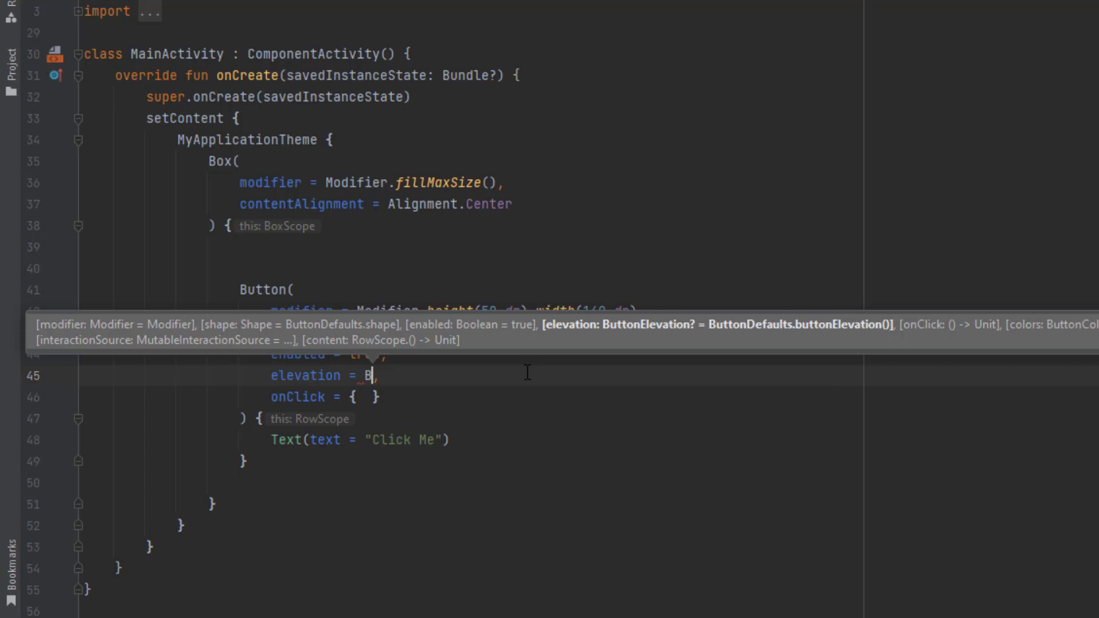
{"action": "type", "text": "uttonDefaults.buttonElevation("}
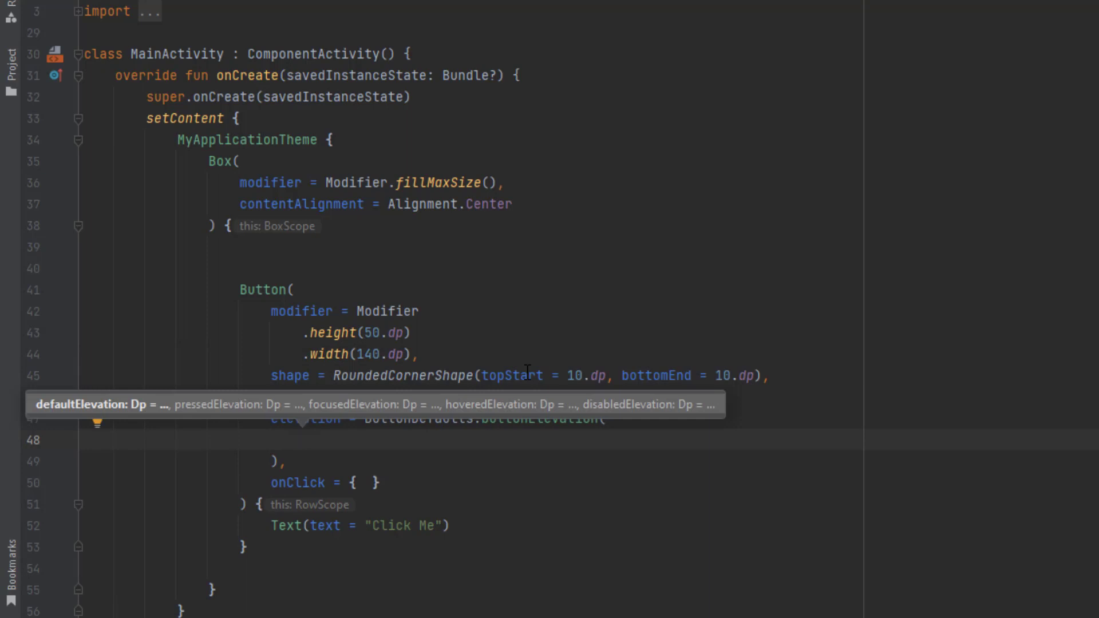
{"action": "type", "text": "defaultElevation = 20"}
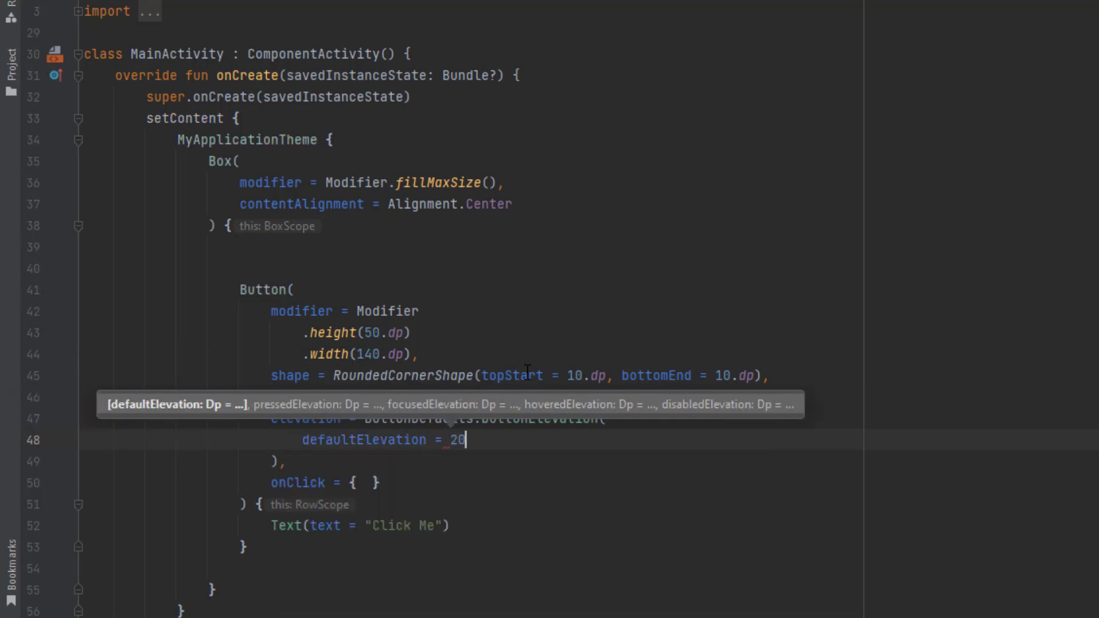
{"action": "type", "text": ".dp"}
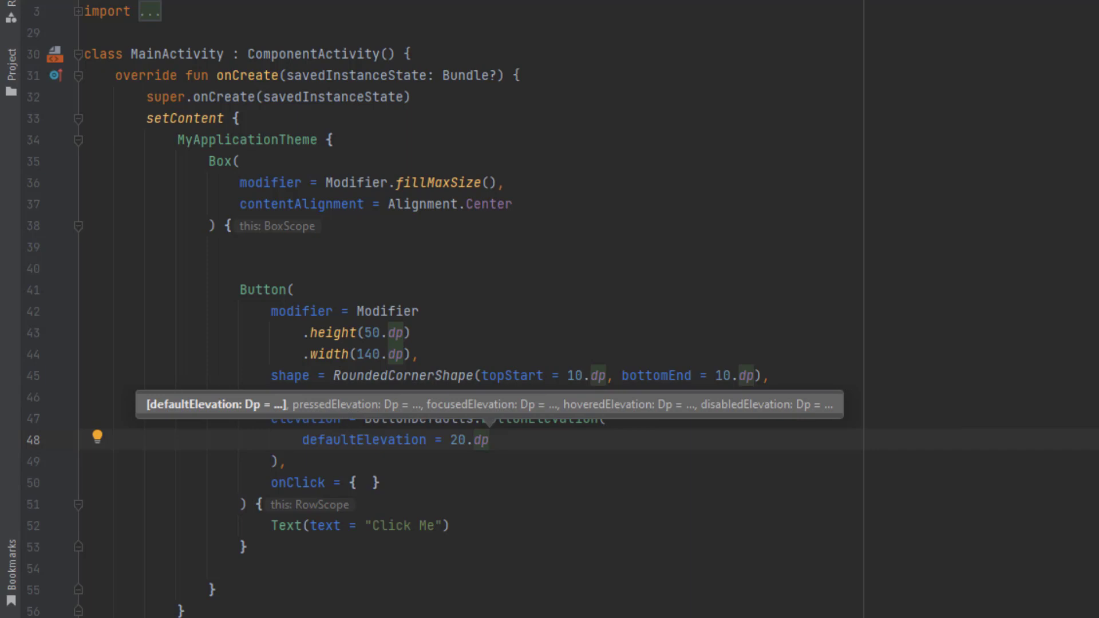
{"action": "mouse_move", "coordinate": [503, 412]}
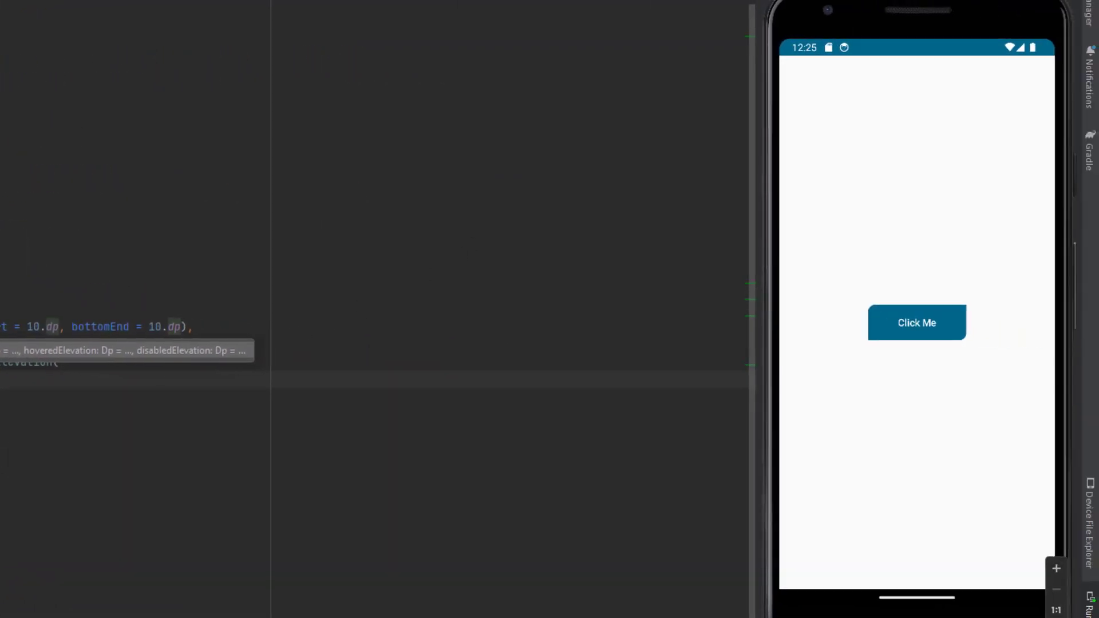
Mark the Button enabled and raise defaultElevation to 30.dp.
{"action": "left_click", "coordinate": [916, 322]}
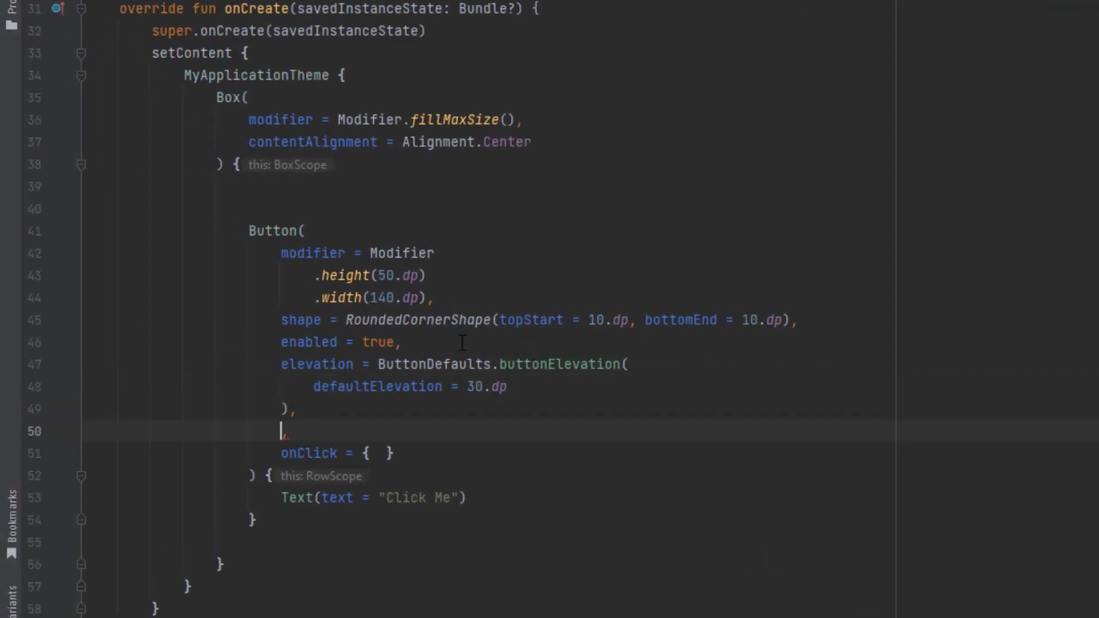
Set buttonColors with containerColor Color(0xFF2D4356) and contentColor Color.Green.
{"action": "type", "text": "colors = ButtonDefaults.buttonColors("}
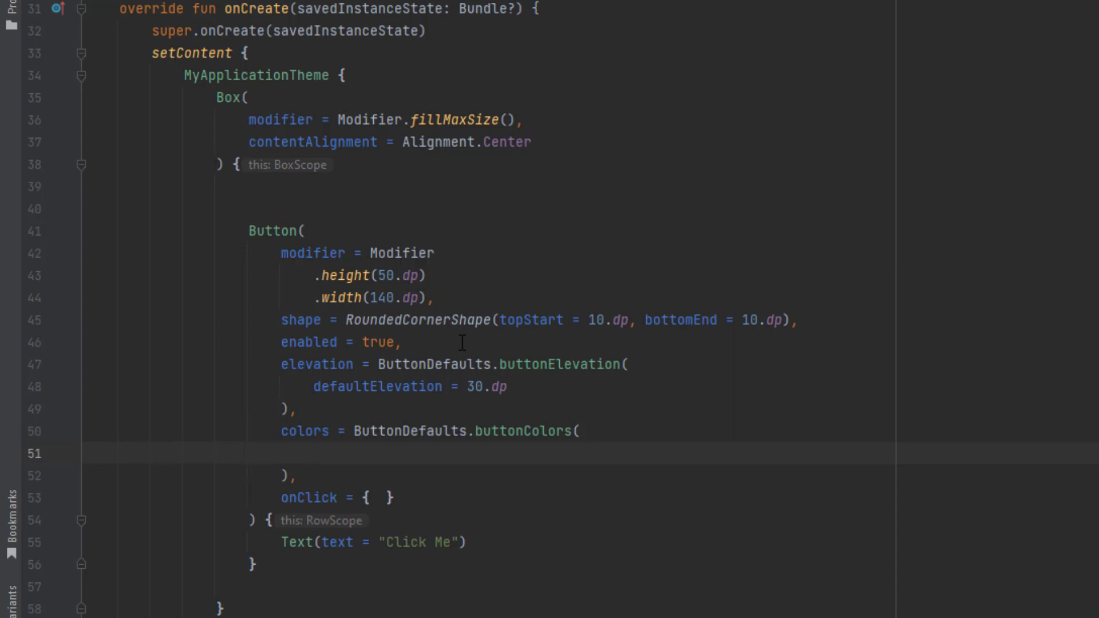
{"action": "type", "text": "containerColor =  Color(0xFF2D4356),"}
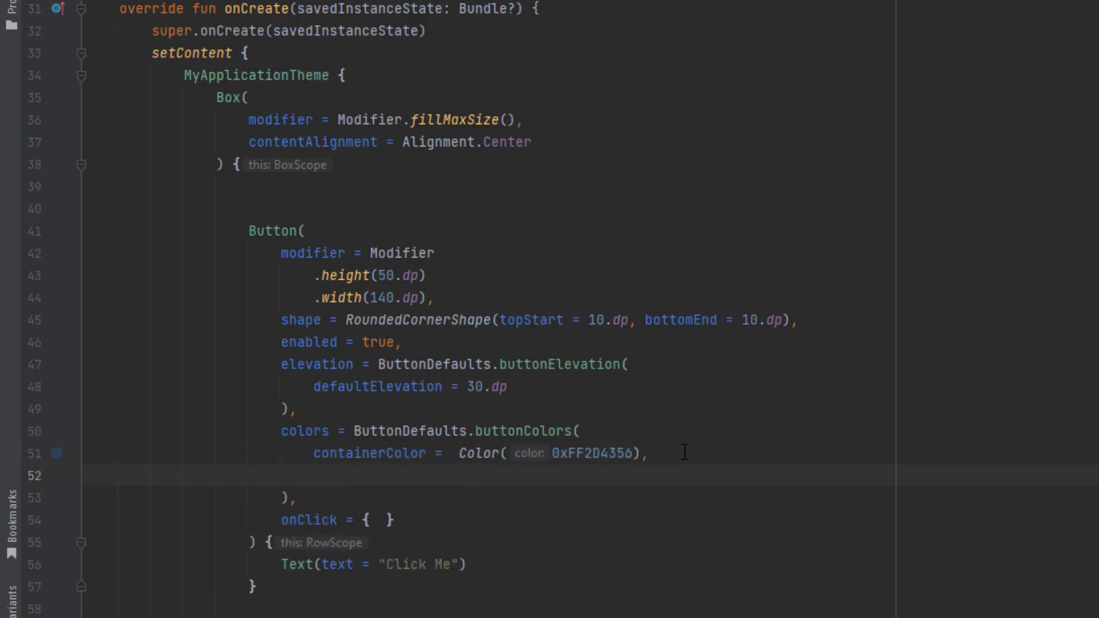
{"action": "type", "text": "contentColor ="}
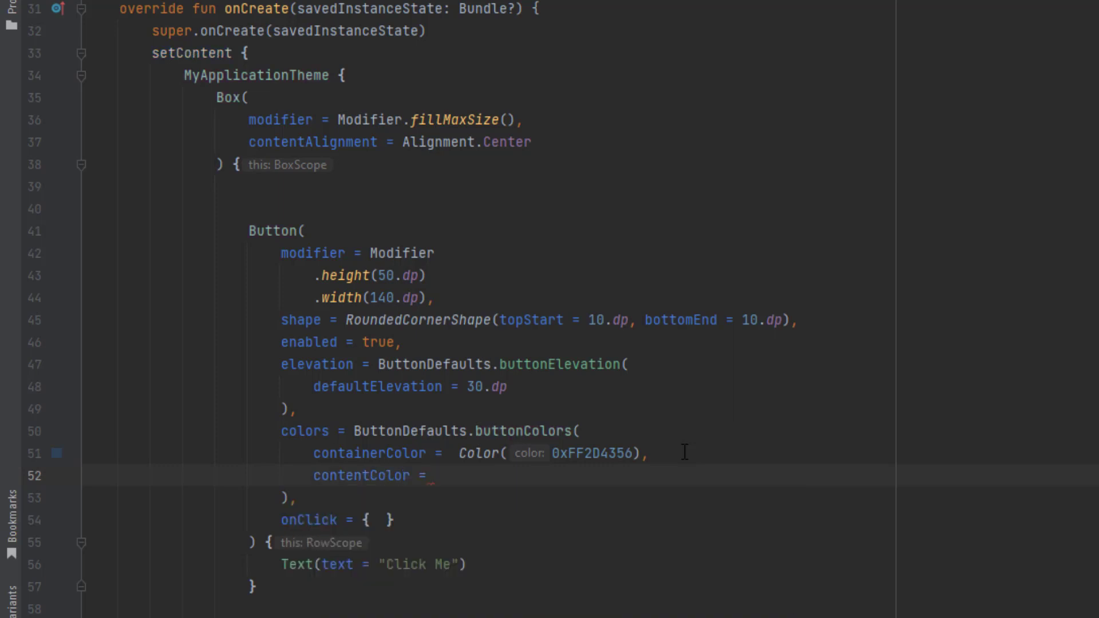
{"action": "type", "text": "Color.Green"}
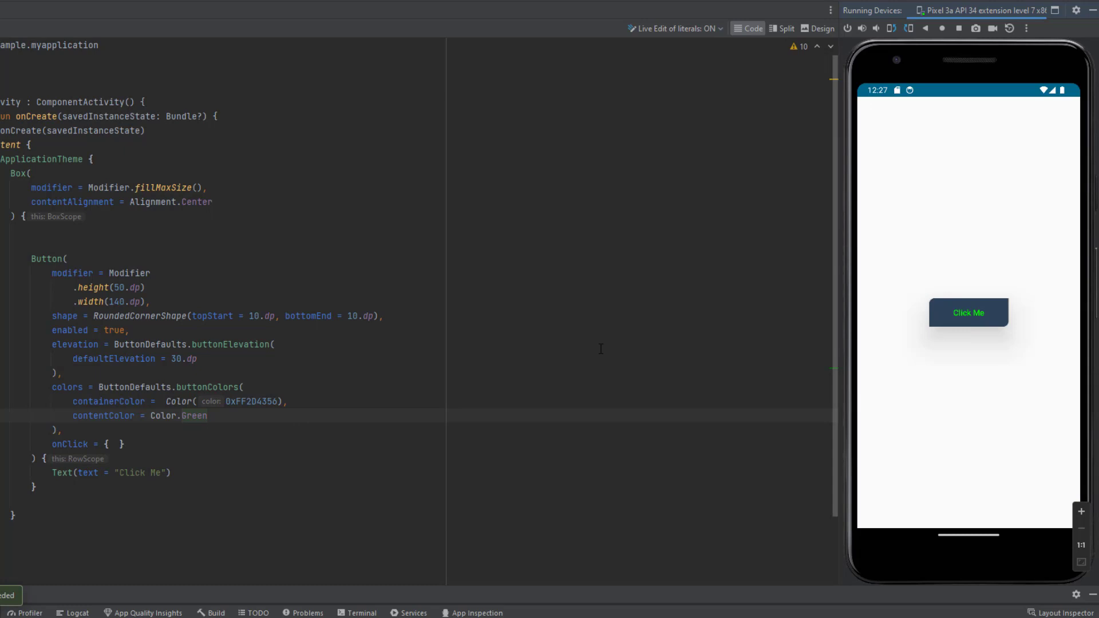
Add a comma and a new blank line after contentColor = Color.Green.
{"action": "left_click", "coordinate": [109, 401]}
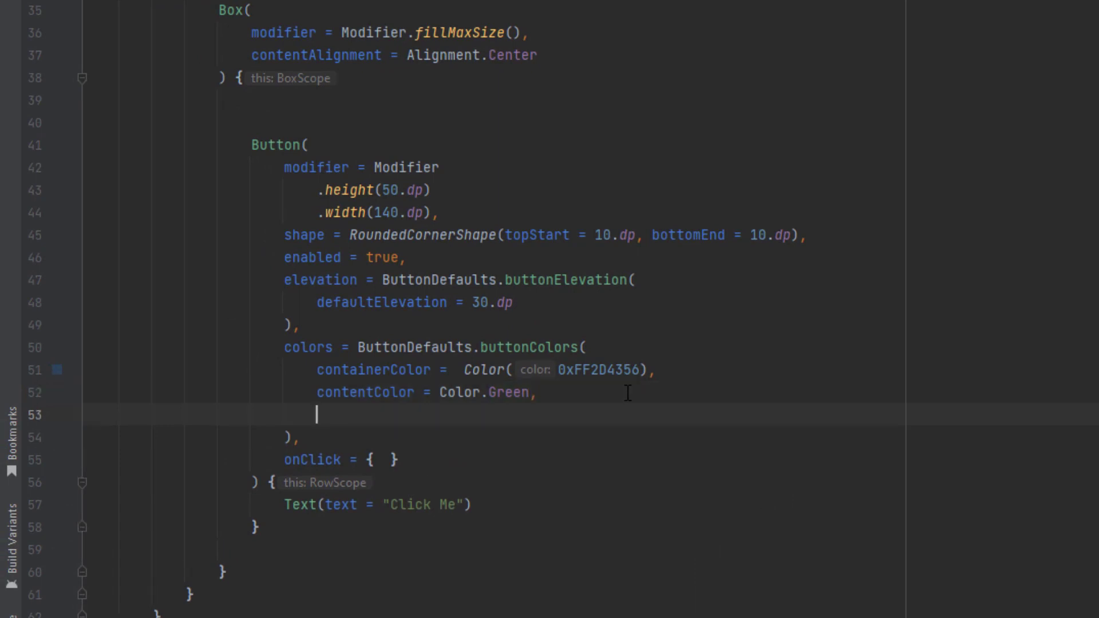
Set disabledContainerColor to Color.LightGray and disabledContentColor to Color.White.
{"action": "type", "text": "disabledContainerColor ="}
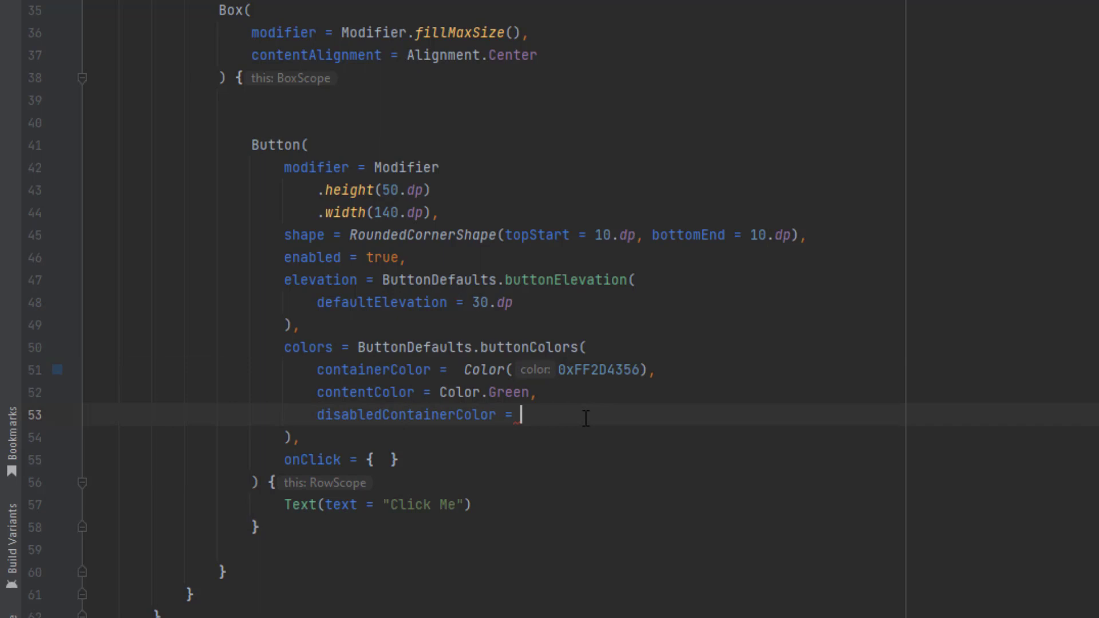
{"action": "type", "text": "Color.LightGray,"}
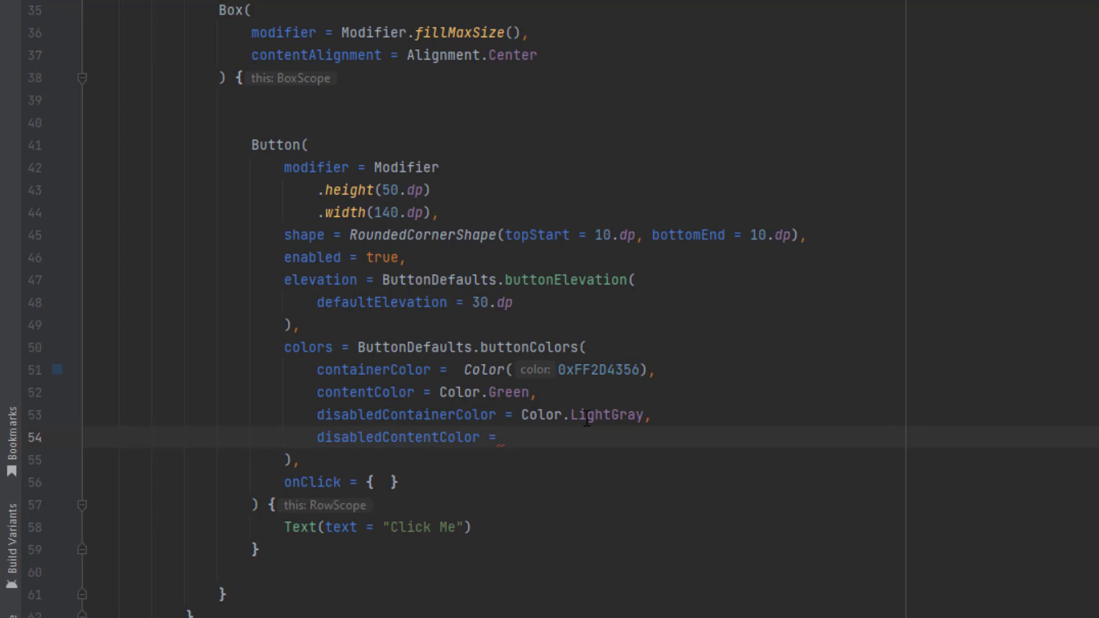
{"action": "type", "text": "Color.White"}
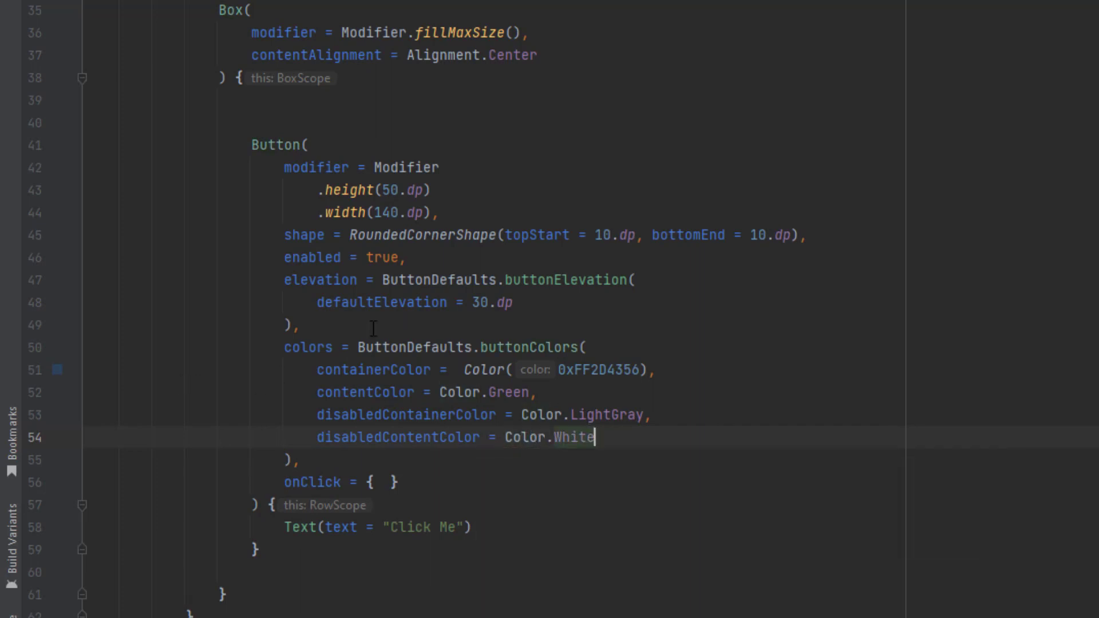
{"action": "type", "text": "false"}
{"action": "left_click", "coordinate": [580, 527]}
{"action": "type", "text": "I"}
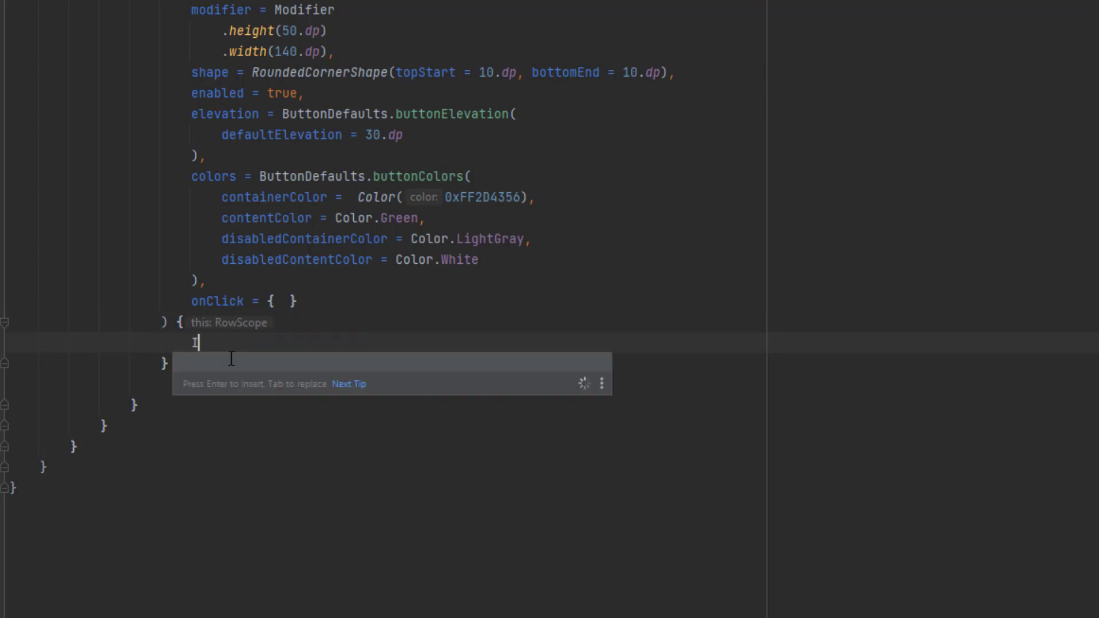
Put an ic_mouse Icon and a 'Click' Text label inside the Button.
{"action": "type", "text": "con(painter = painterResource(id = R.drawable.), contentDescription ="}
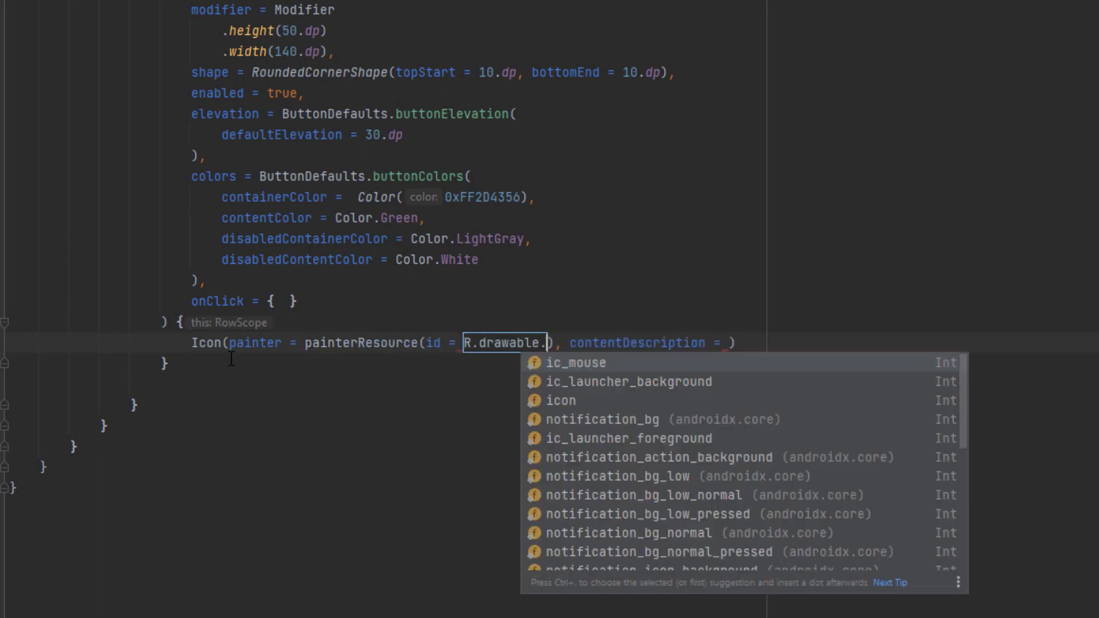
{"action": "left_click", "coordinate": [576, 362]}
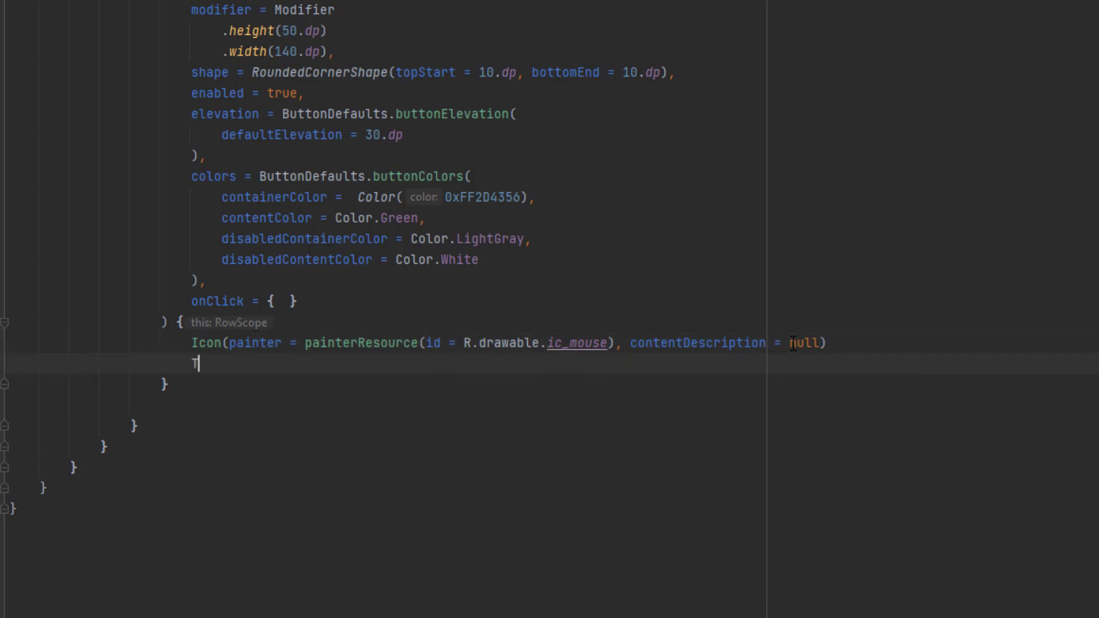
{"action": "type", "text": "Text(text = \"Cli\""}
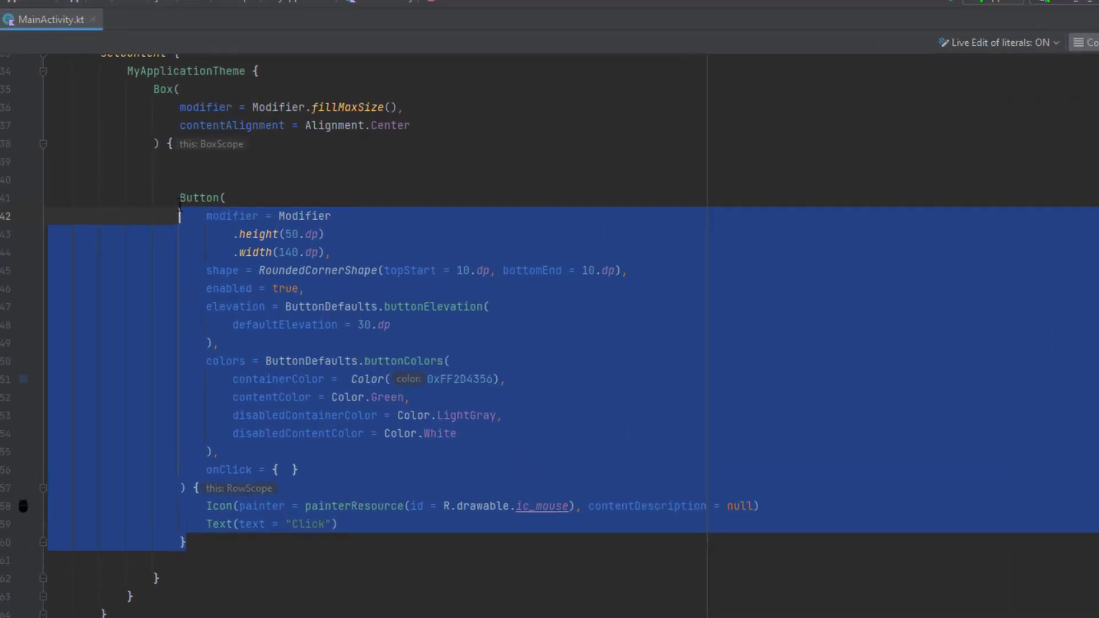
{"action": "type", "text": "TextButton(onClick = { /*TODO*/ }) {"}
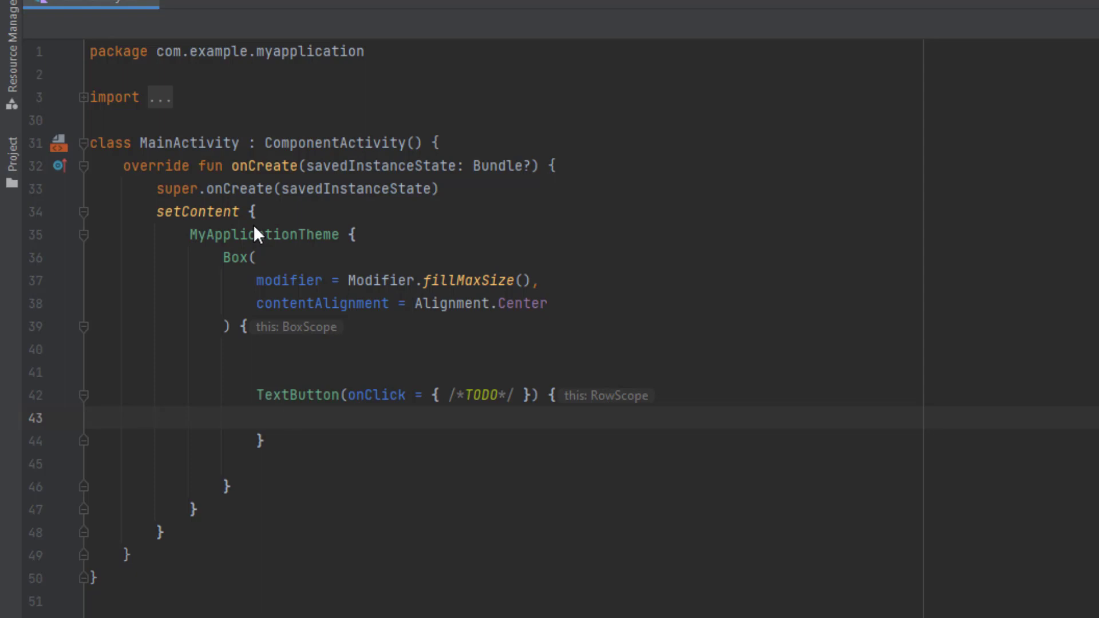
Add a Text label to the TextButton's empty body.
{"action": "left_click", "coordinate": [287, 417]}
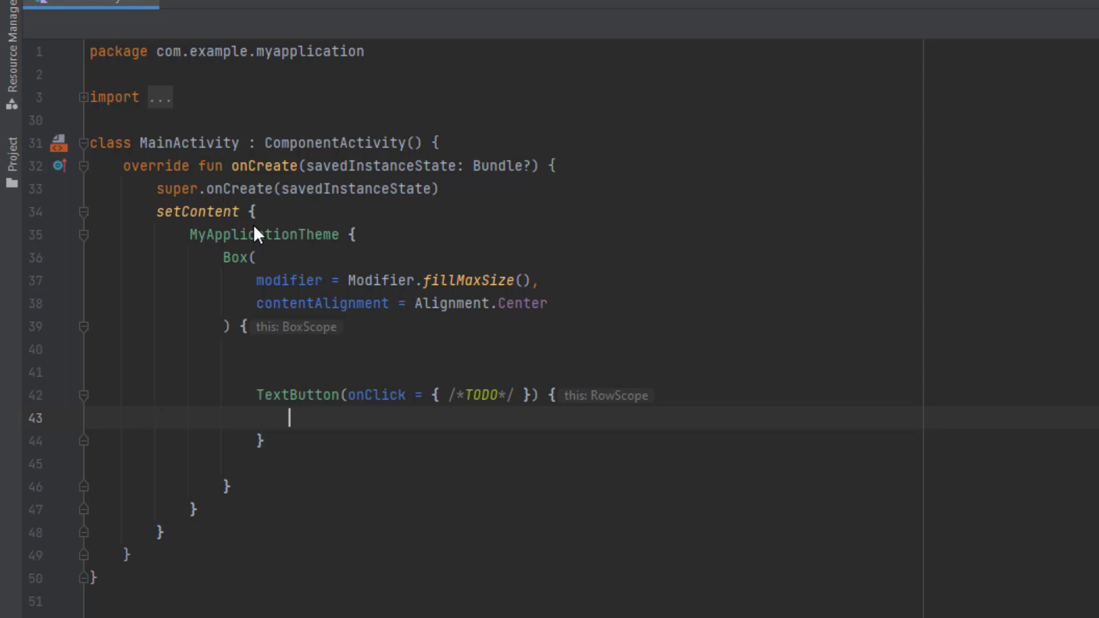
{"action": "type", "text": "Text(text = \"Cl\")"}
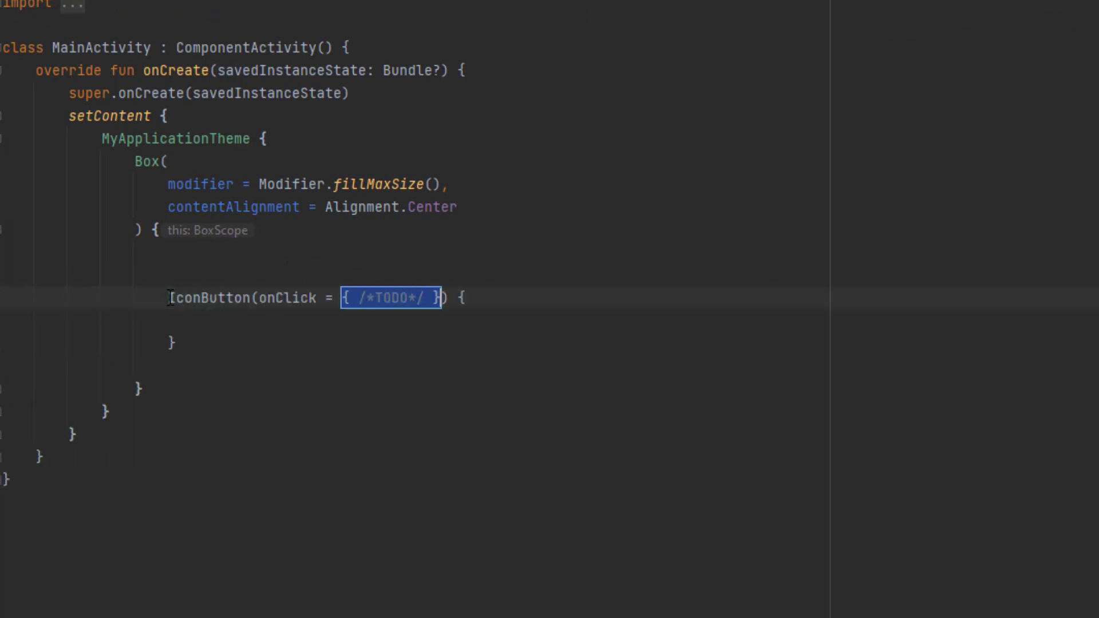
Fill the IconButton with an Icon whose painter comes from painterResource(id = R...).
{"action": "type", "text": "Icon(painter = , contentDescription = )"}
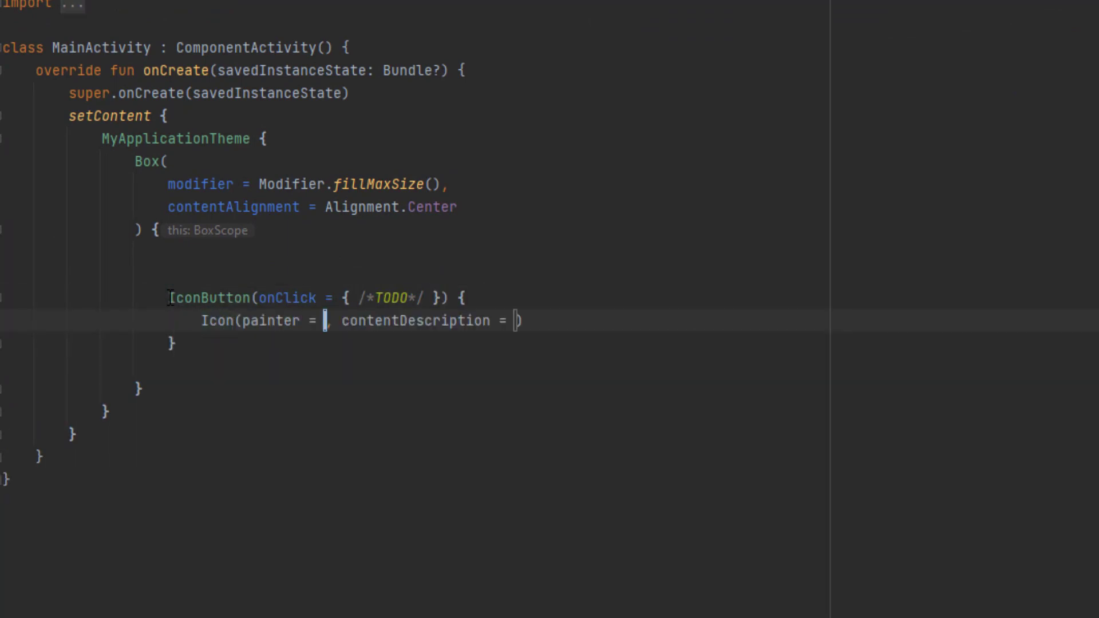
{"action": "type", "text": "painterResource(id = R"}
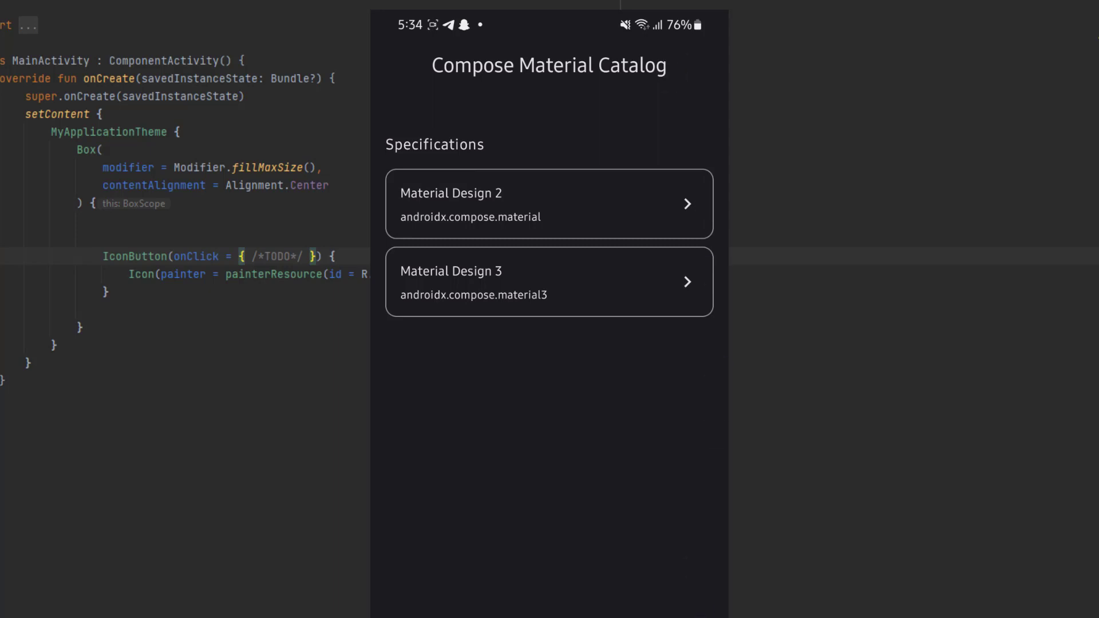
Browse the Material Catalog app, then type 'Elevated' to bring up ElevatedButton suggestions.
{"action": "left_click", "coordinate": [549, 281]}
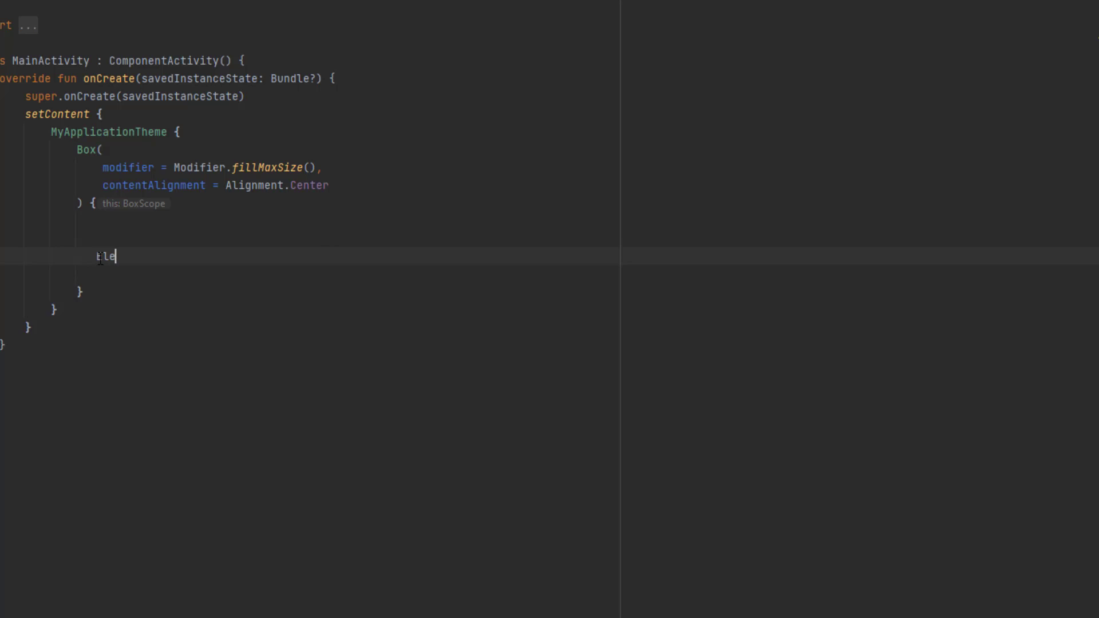
{"action": "type", "text": "Elevated"}
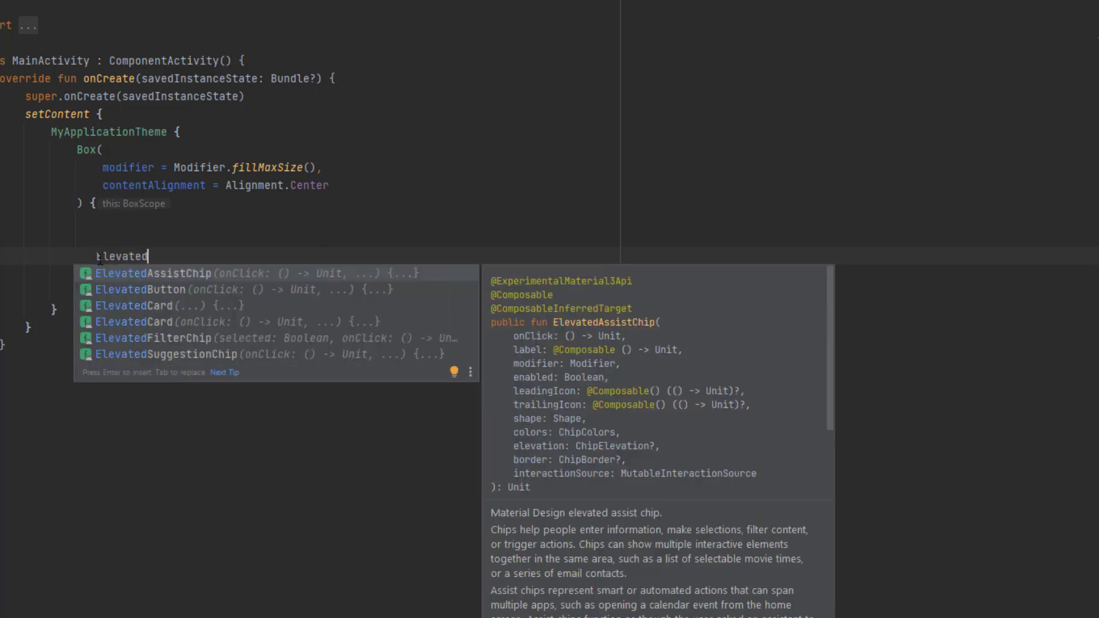